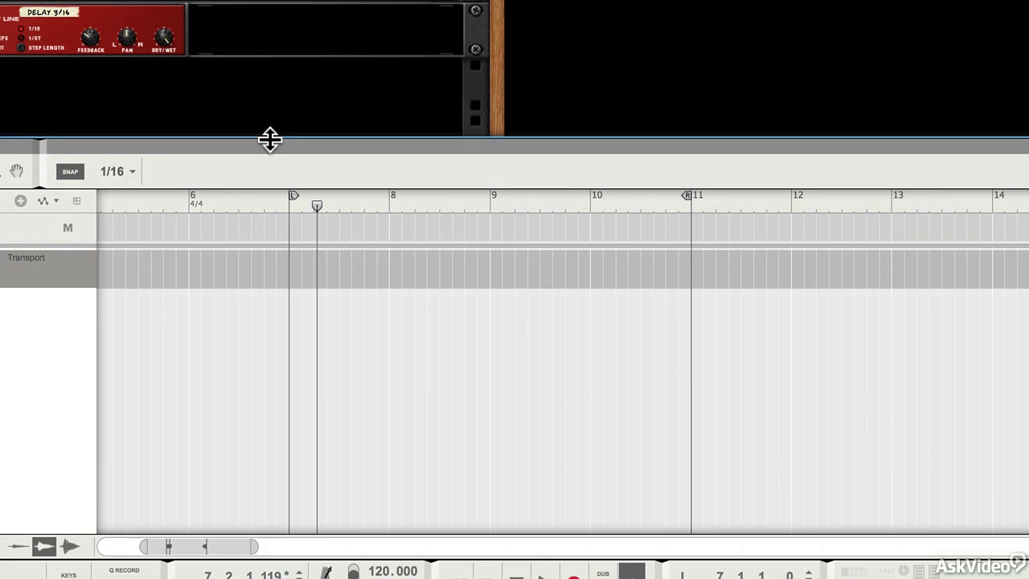
pyautogui.moveTo(141, 277)
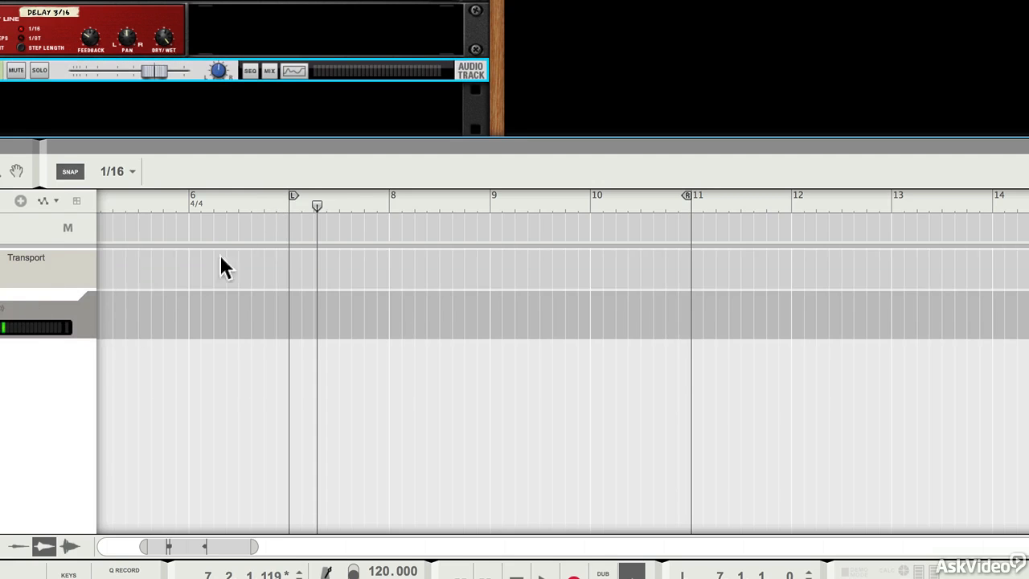
pyautogui.moveTo(483, 222)
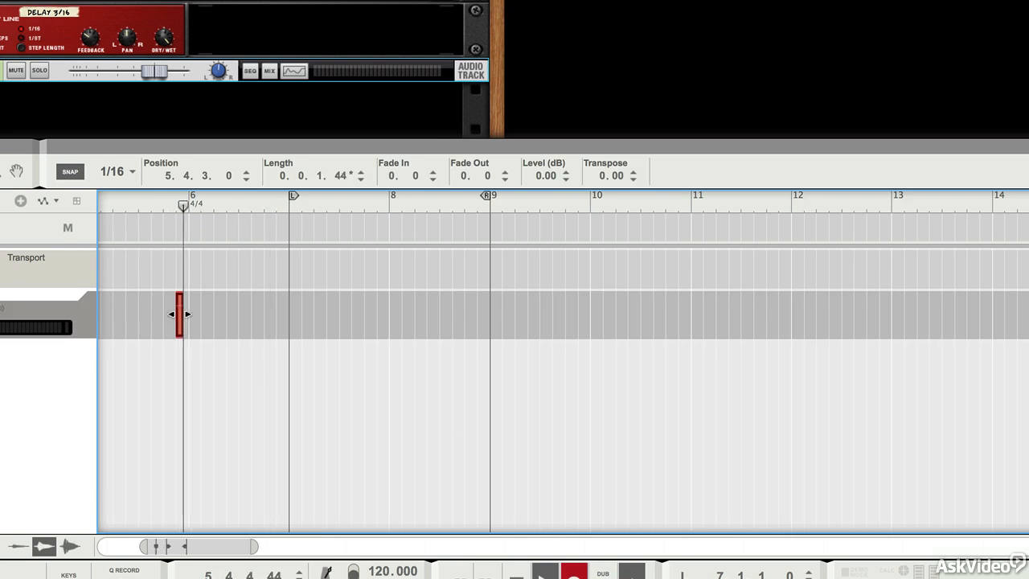
# Record the looped shaker performance, extending the clip across about three bars up to bar 9.
pyautogui.moveTo(186, 313); pyautogui.dragTo(288, 314)
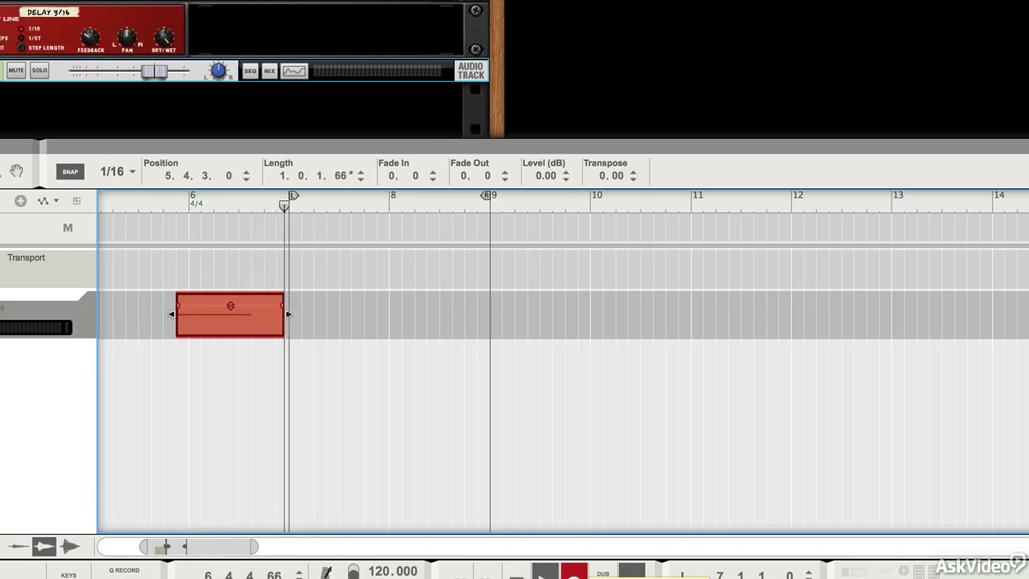
pyautogui.moveTo(288, 314); pyautogui.dragTo(386, 314)
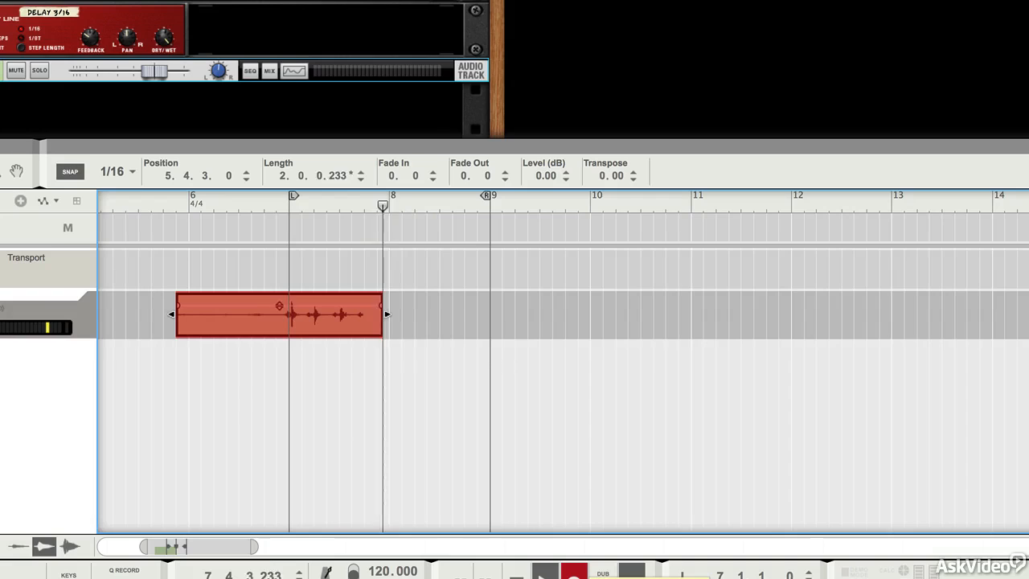
pyautogui.moveTo(386, 313); pyautogui.dragTo(486, 314)
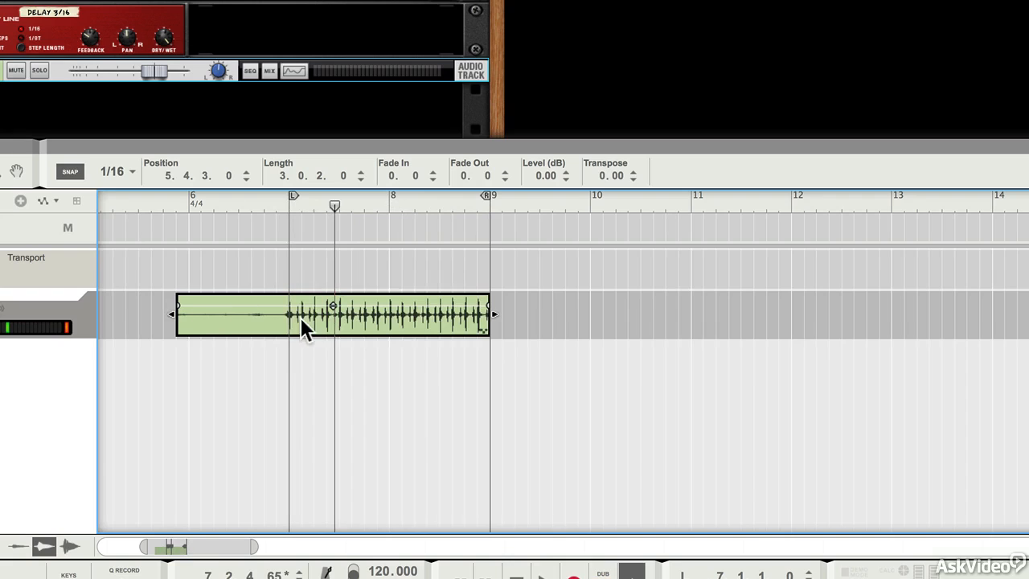
pyautogui.moveTo(350, 336)
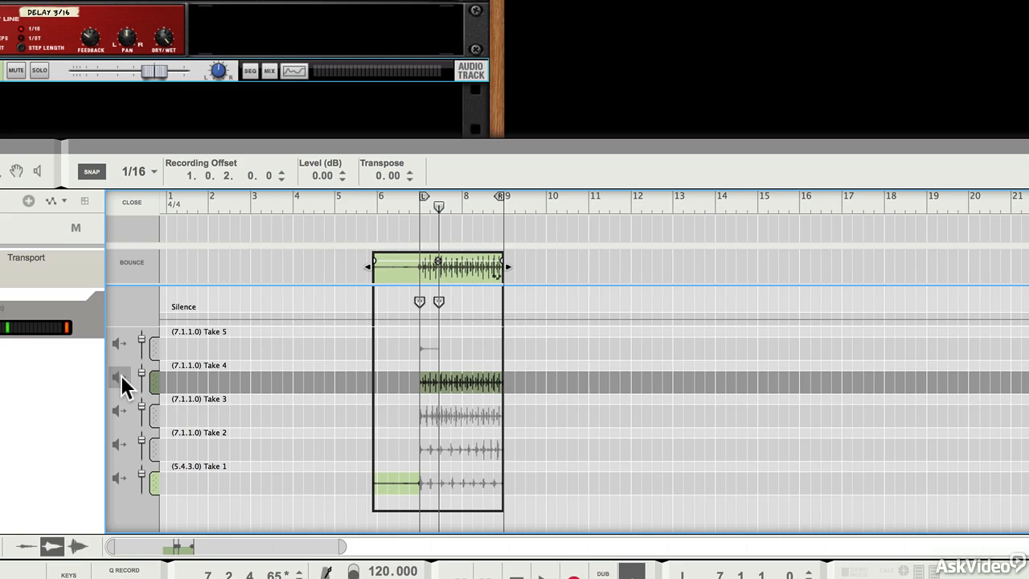
pyautogui.moveTo(119, 377)
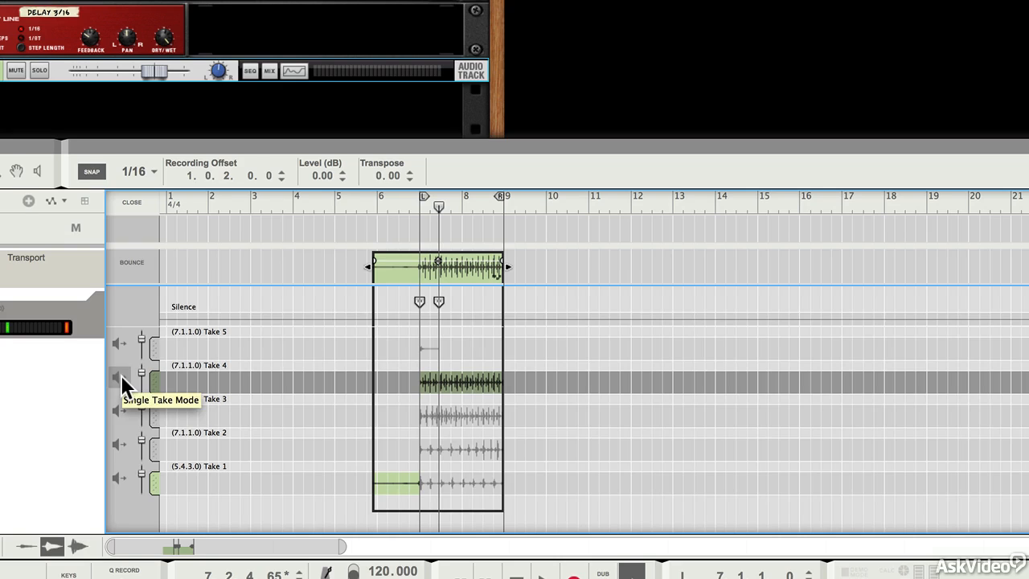
# Set Take 3 to Single Take Mode so it plays across the whole clip.
pyautogui.click(119, 376)
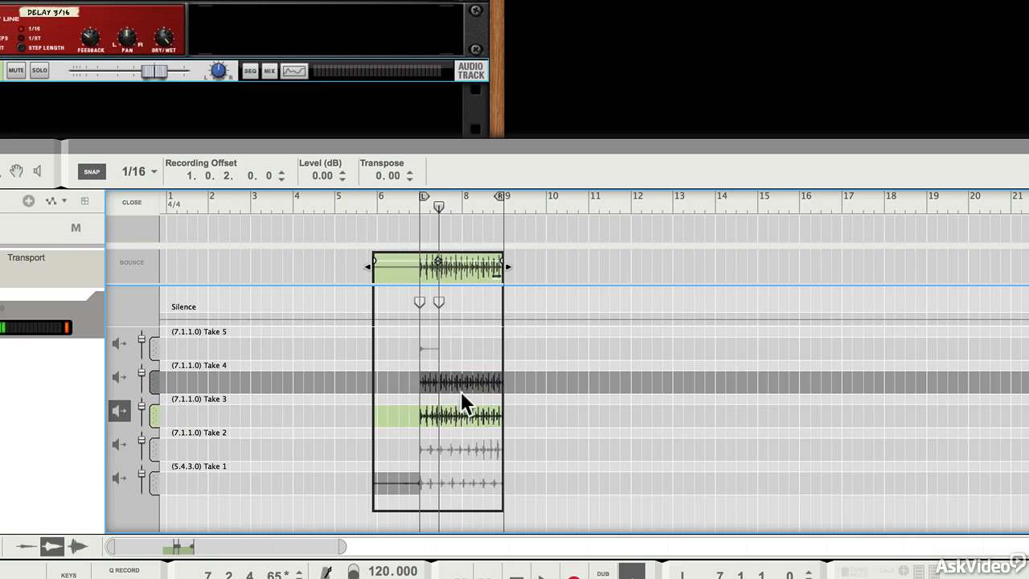
pyautogui.moveTo(501, 421)
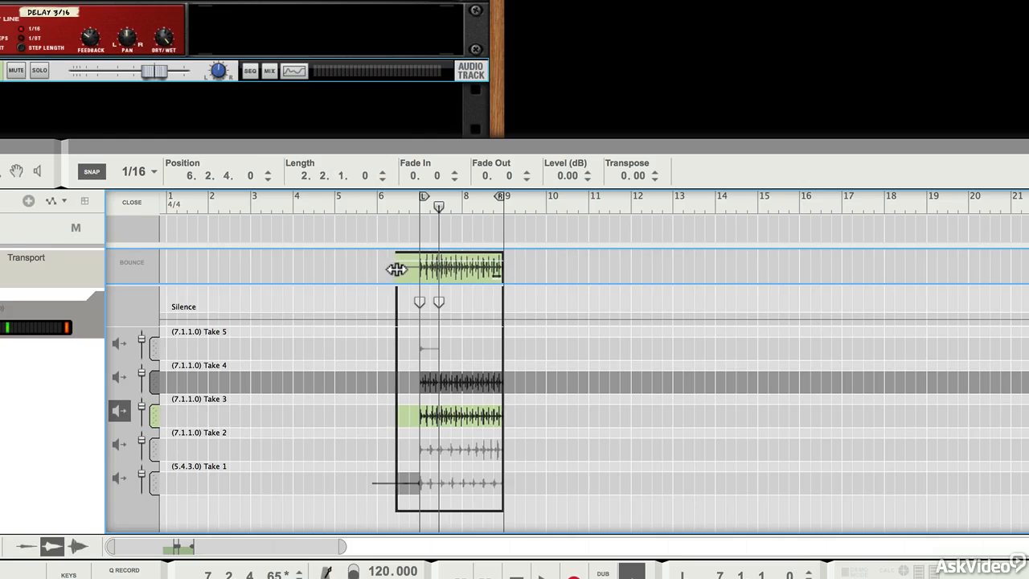
# Trim the clip's start to bar 7 and choose the grid snap resolution.
pyautogui.moveTo(399, 267); pyautogui.dragTo(418, 267)
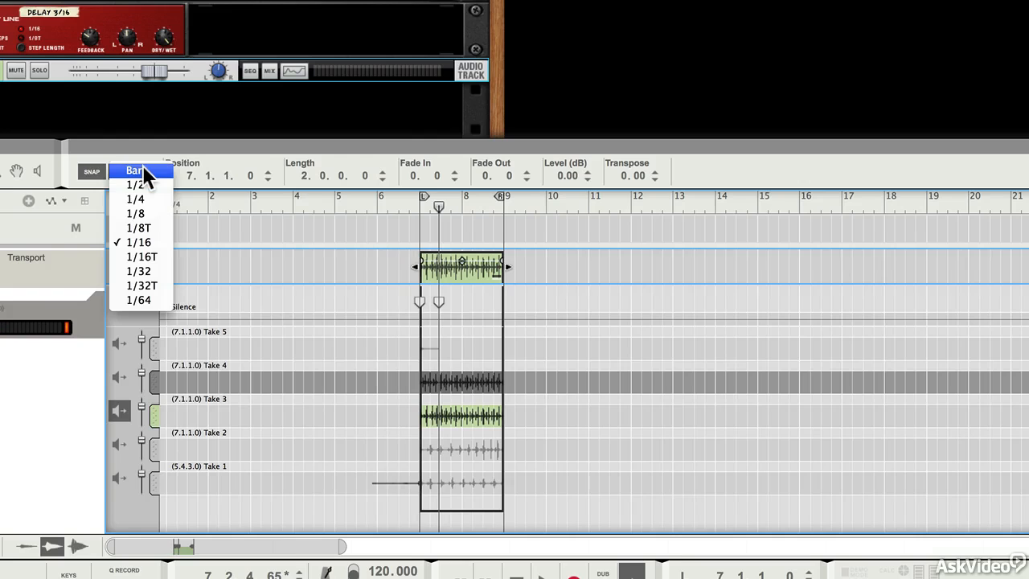
pyautogui.click(135, 171)
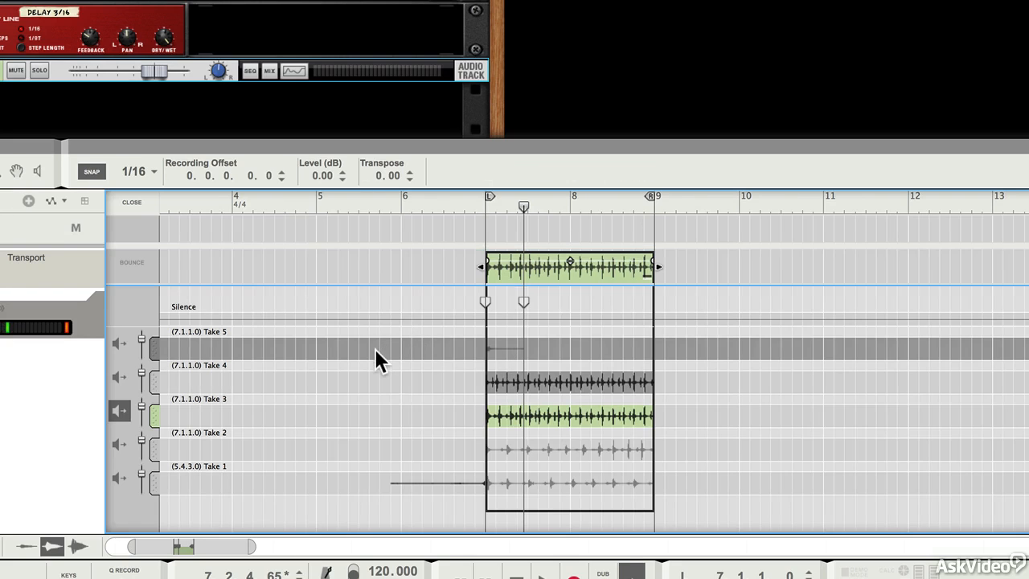
# Delete the Take 5 comp row, leaving Takes 1 to 4.
pyautogui.rightClick(379, 360)
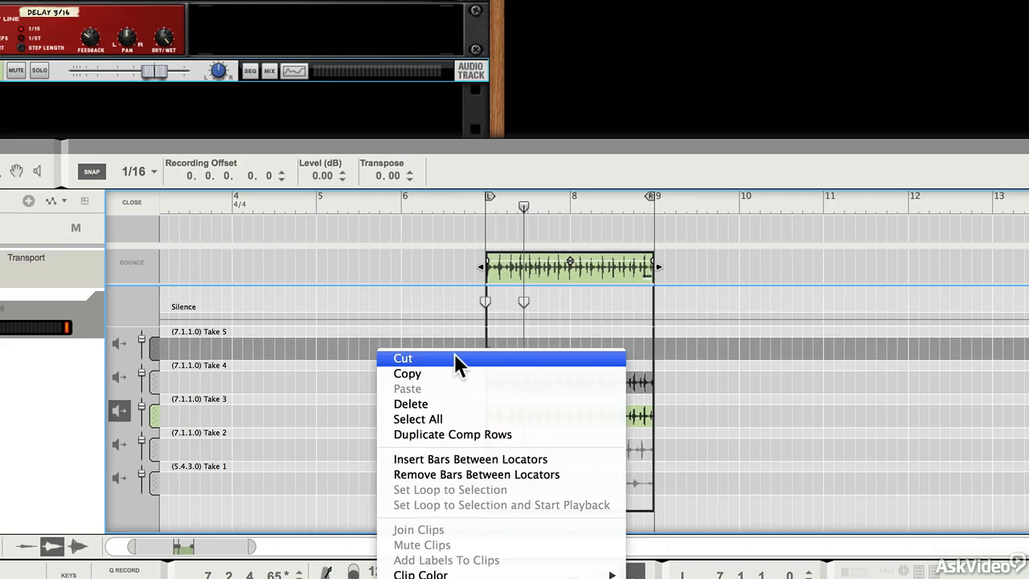
pyautogui.click(401, 356)
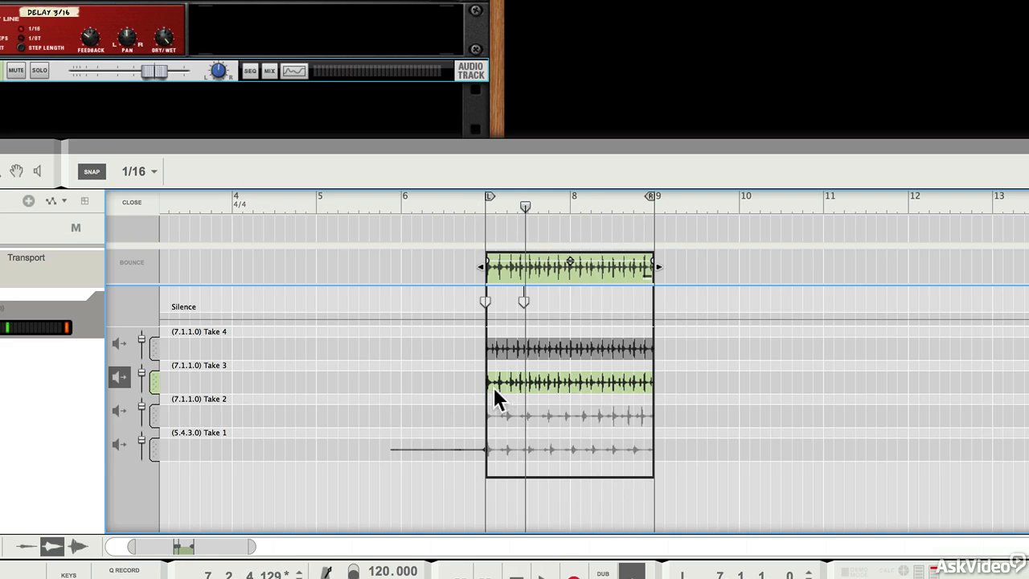
pyautogui.moveTo(534, 313)
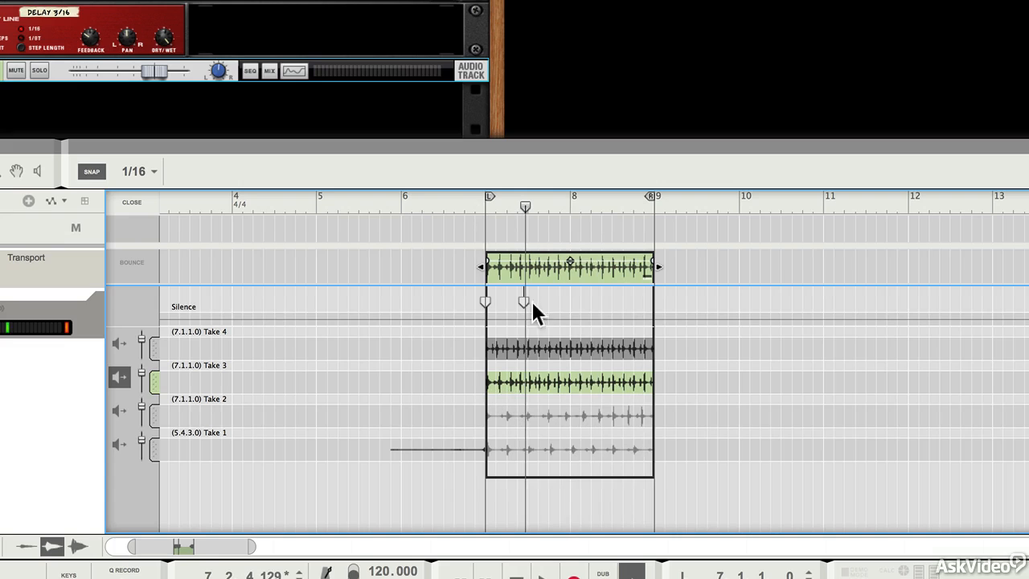
pyautogui.moveTo(161, 357)
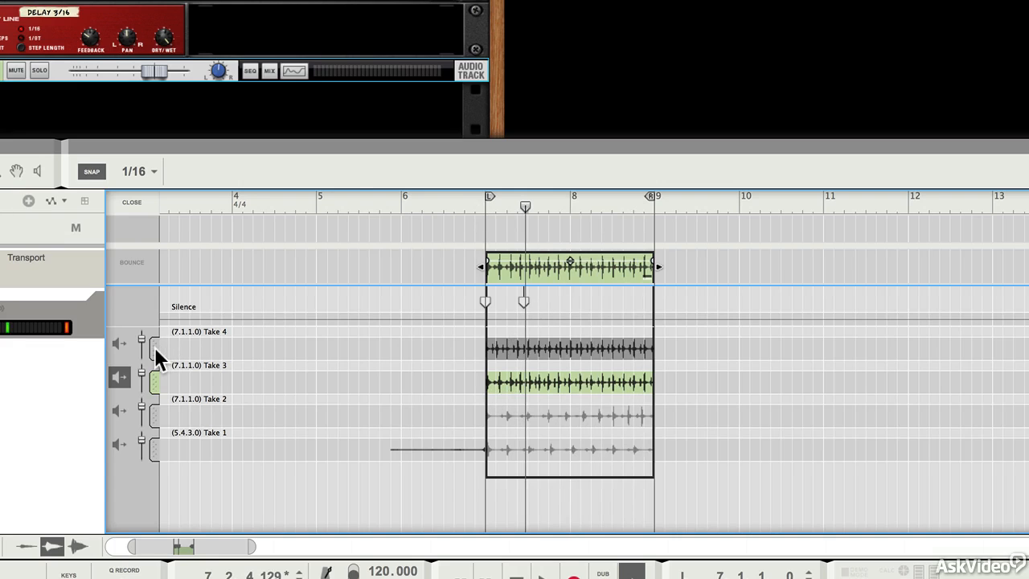
# Select Take 1 for the clip's opening section so Take 4 follows after the cut.
pyautogui.click(119, 344)
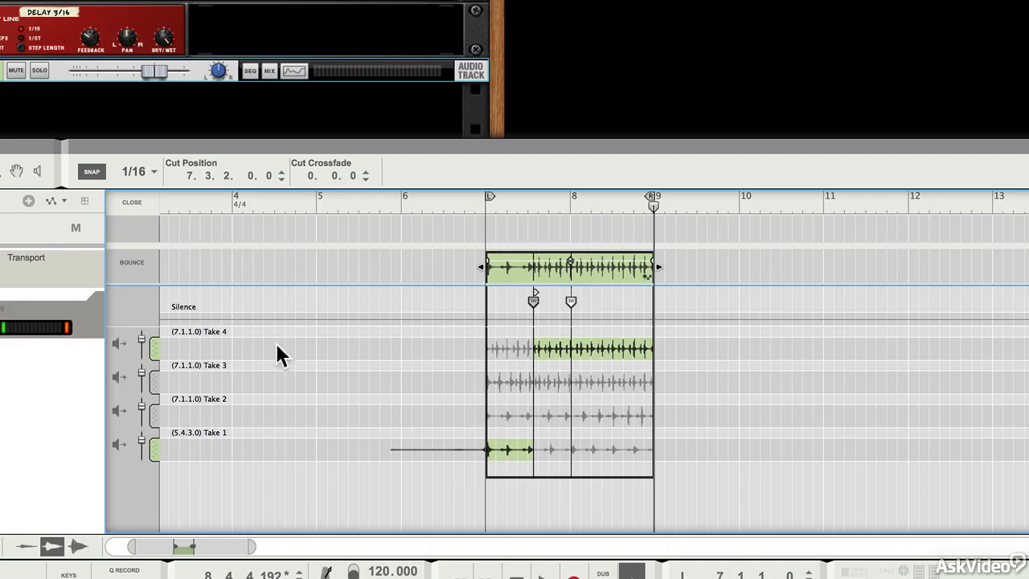
pyautogui.moveTo(499, 217)
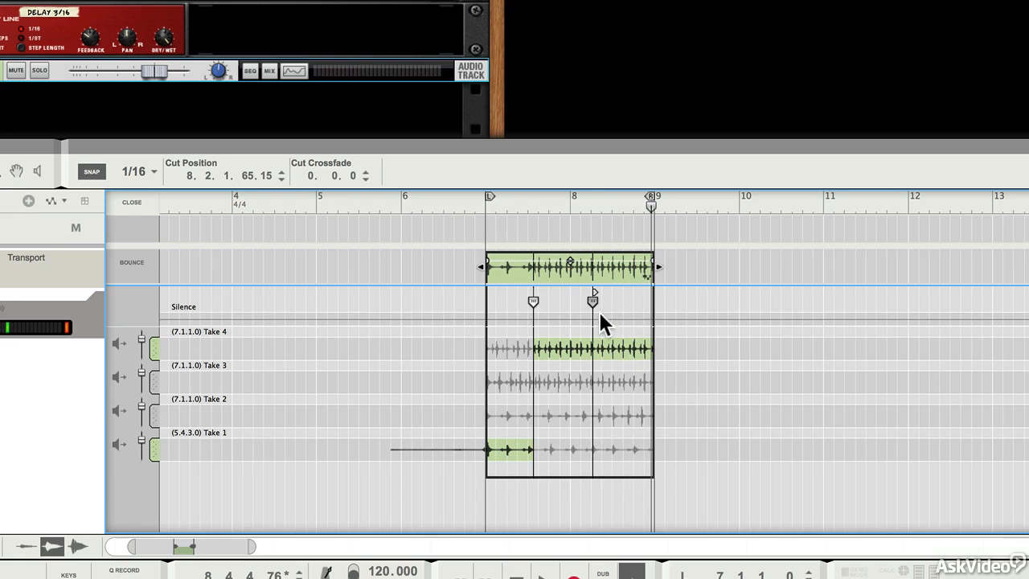
pyautogui.moveTo(592, 438)
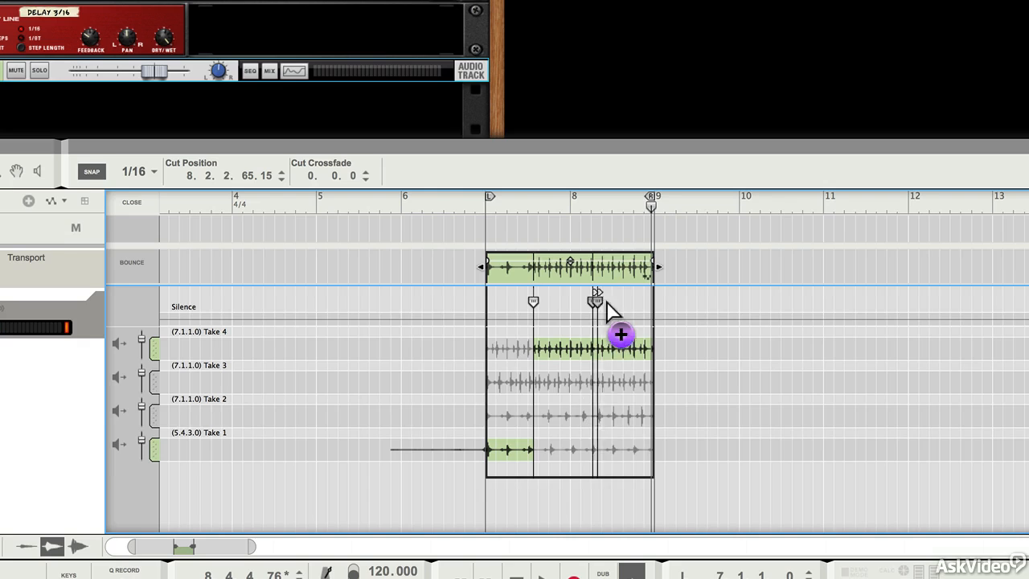
# Add a cut near bar 8.2 so Take 1 returns for the clip's ending.
pyautogui.moveTo(595, 302); pyautogui.dragTo(625, 303)
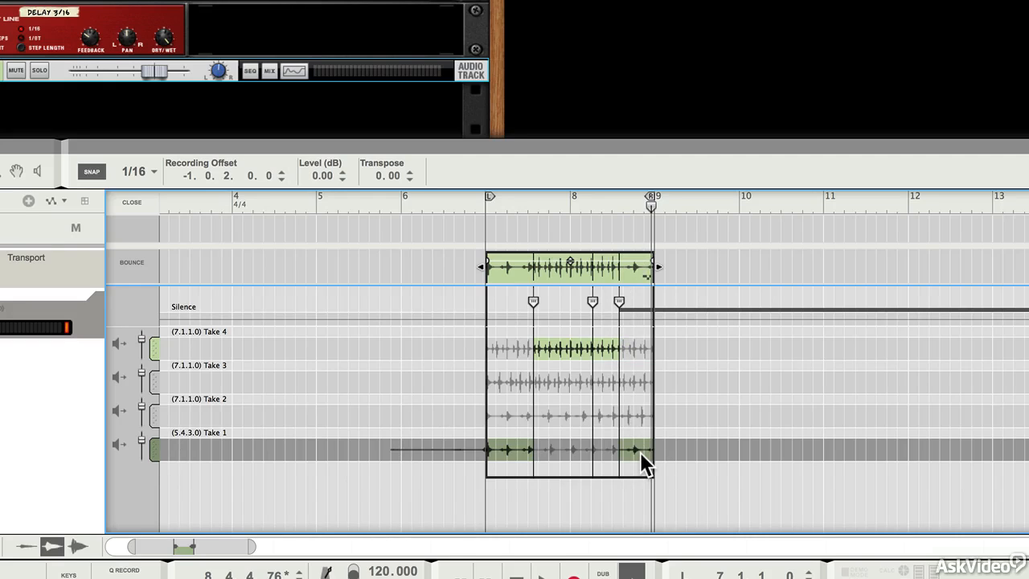
pyautogui.moveTo(598, 315)
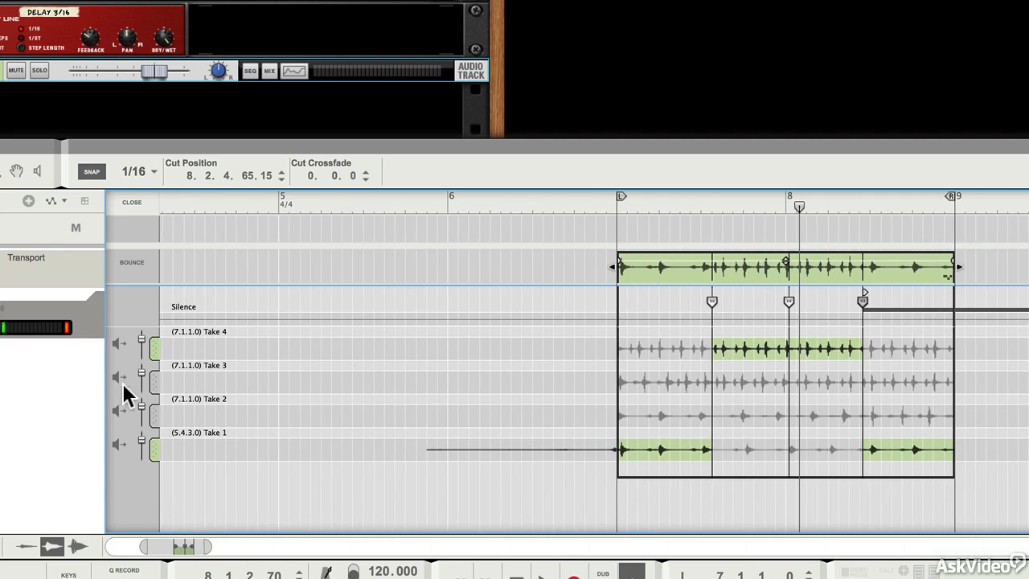
pyautogui.click(119, 380)
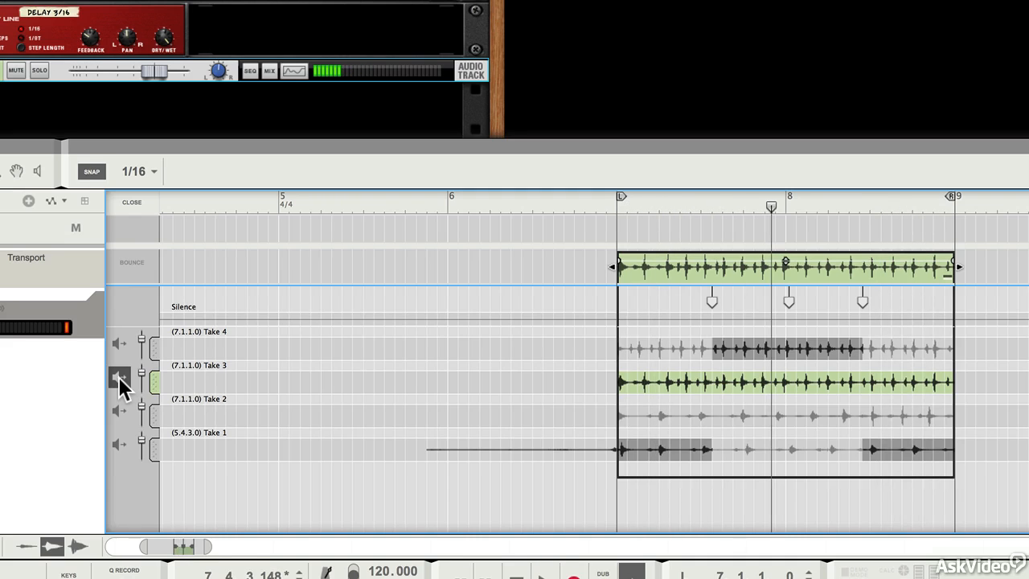
pyautogui.click(119, 380)
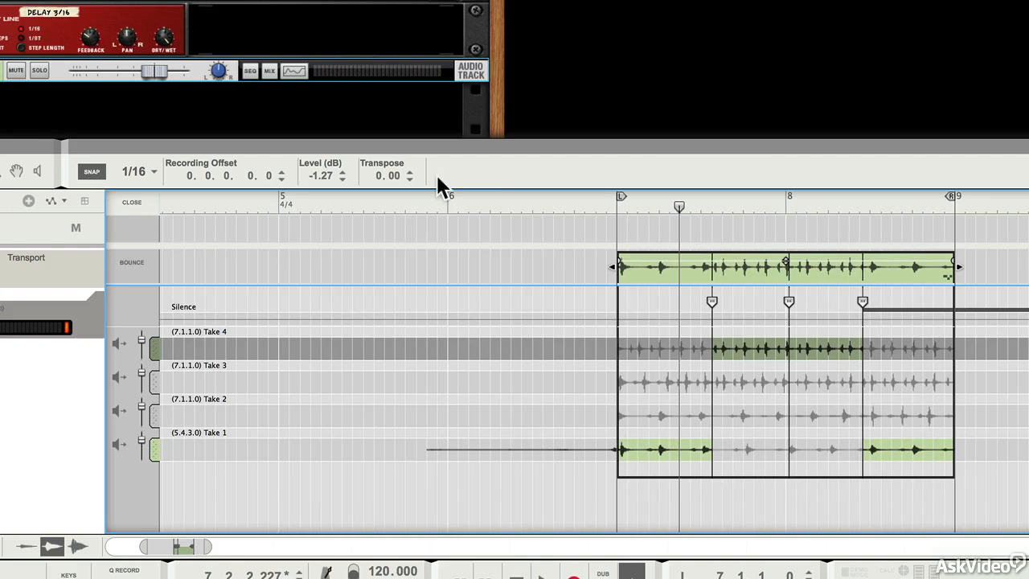
# Transpose the clip down two semitones to -2.00, keeping its -1.27 dB level.
pyautogui.click(409, 180)
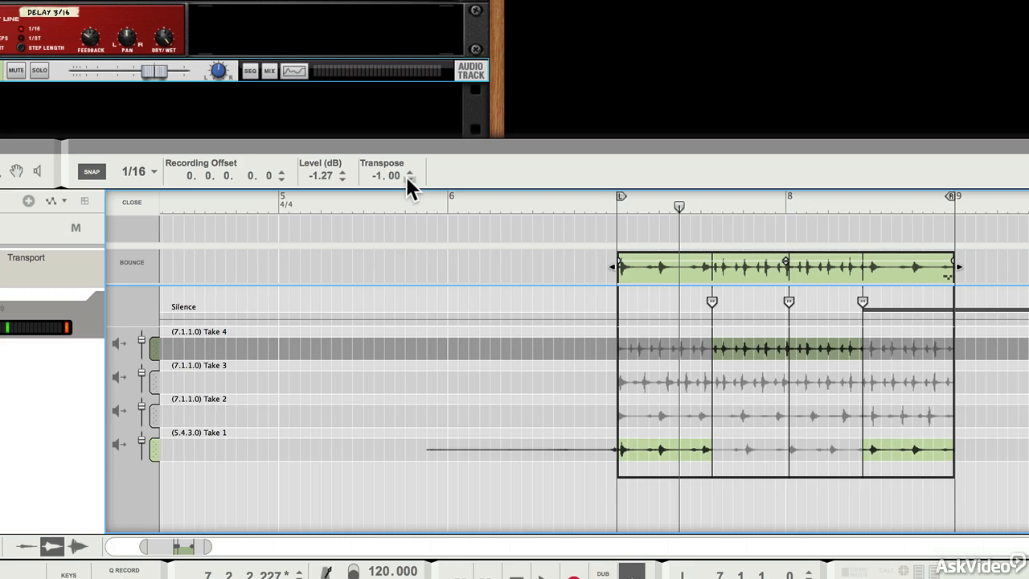
pyautogui.click(410, 180)
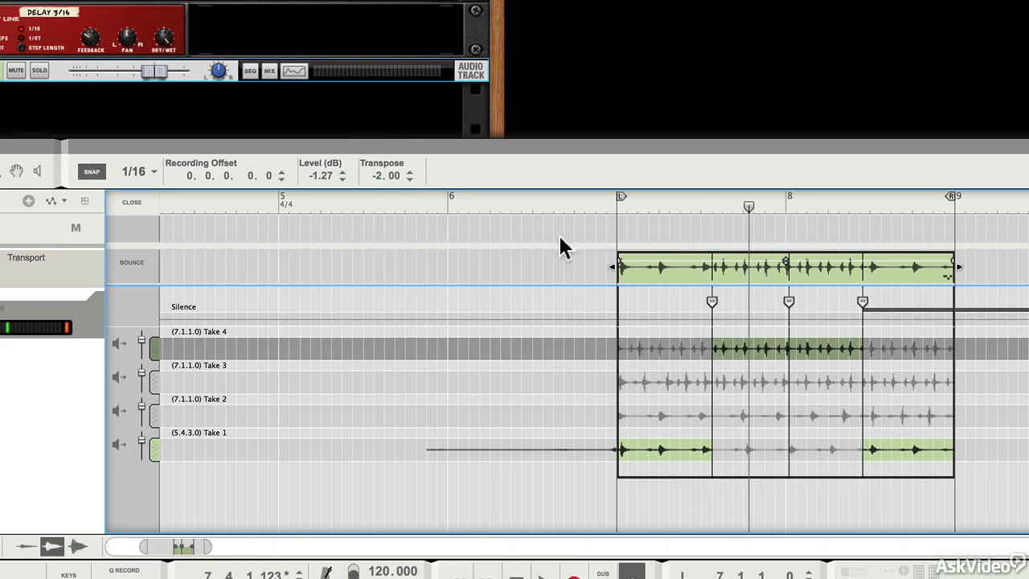
pyautogui.moveTo(410, 196)
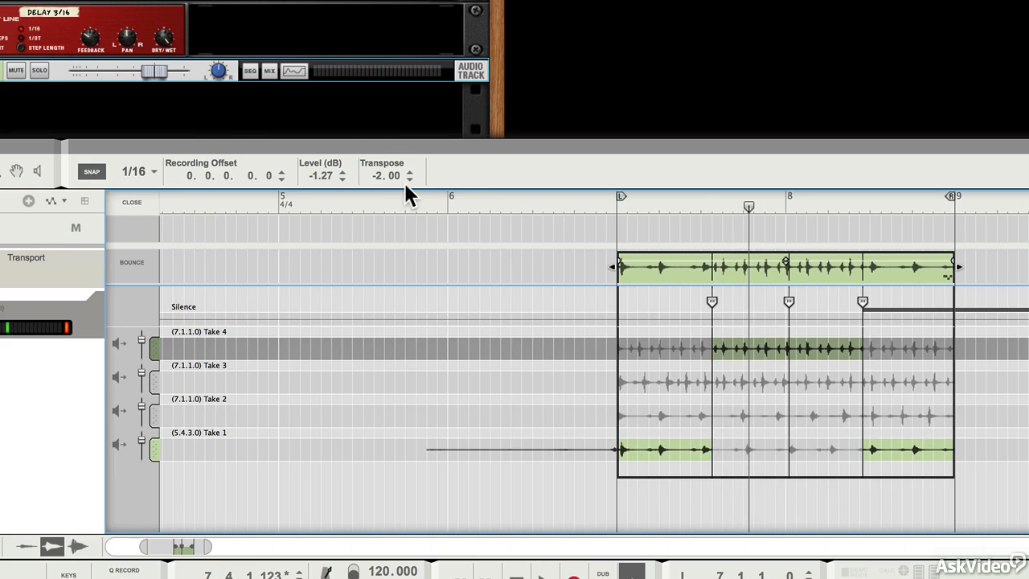
pyautogui.moveTo(447, 362)
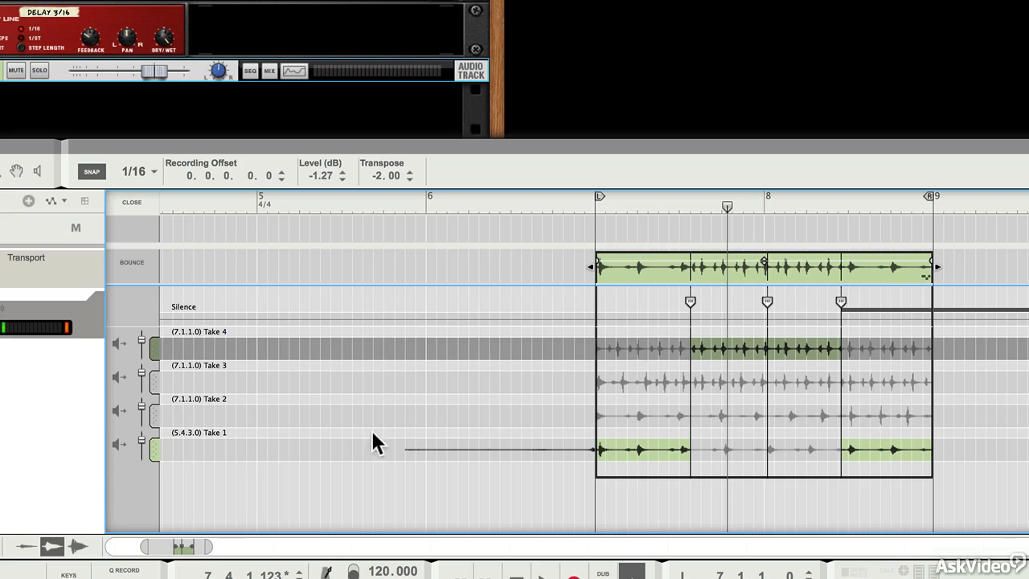
pyautogui.moveTo(161, 438)
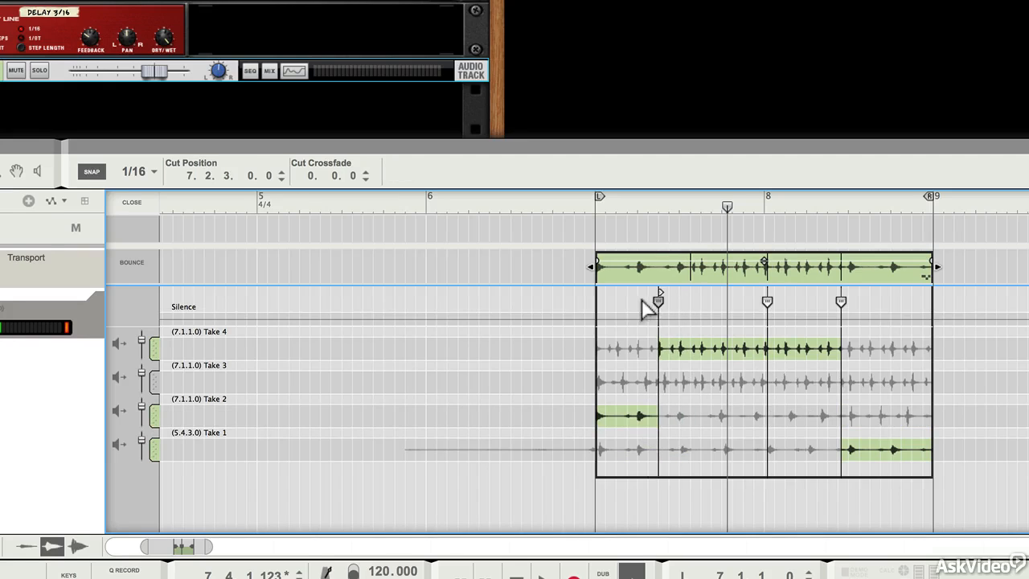
# Move the first cut to 7.3.2 and add a second cut beside it so Take 2 opens.
pyautogui.moveTo(659, 309); pyautogui.dragTo(688, 309)
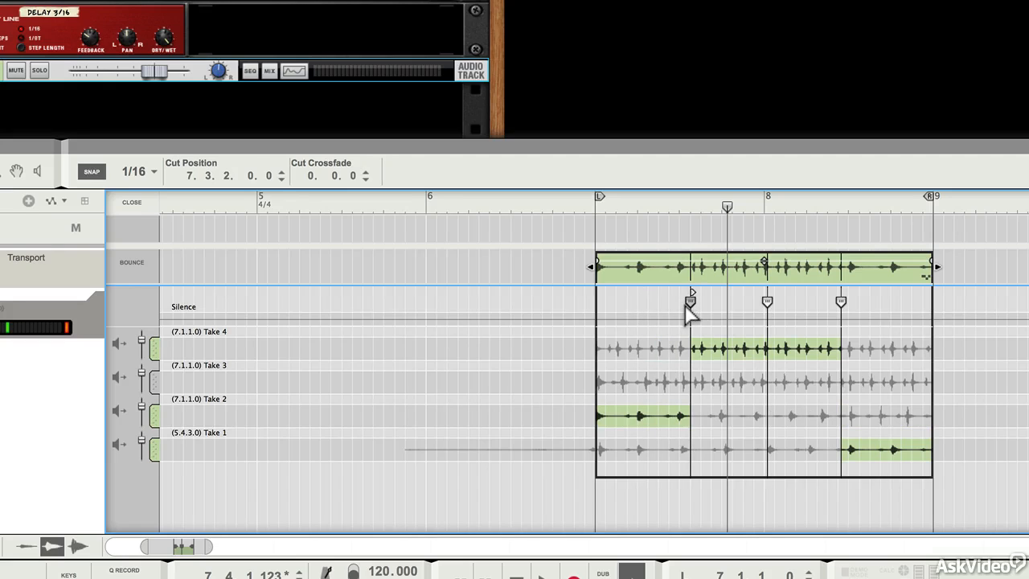
pyautogui.moveTo(691, 303); pyautogui.dragTo(683, 331)
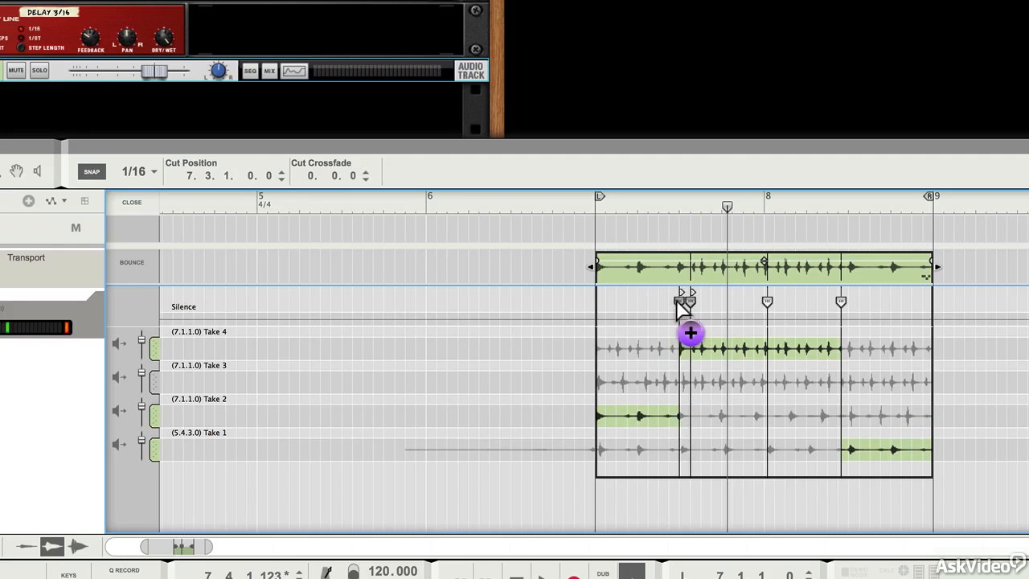